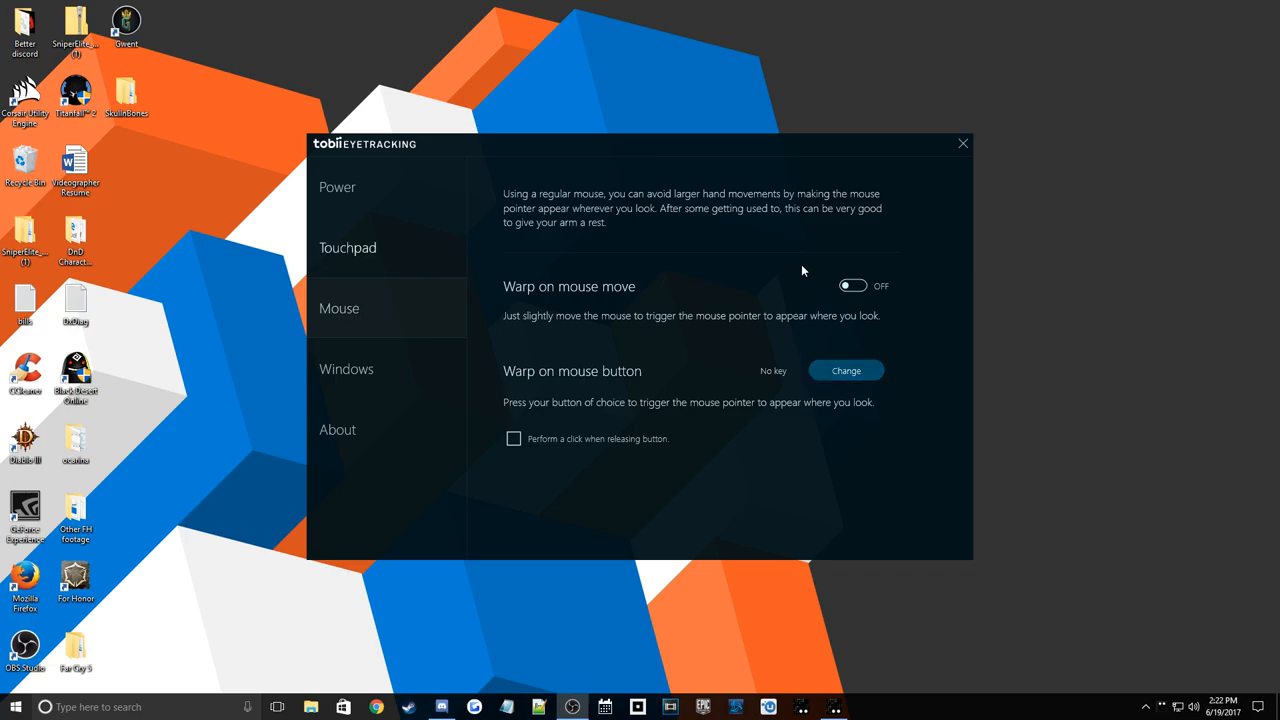
mouse_move(368, 212)
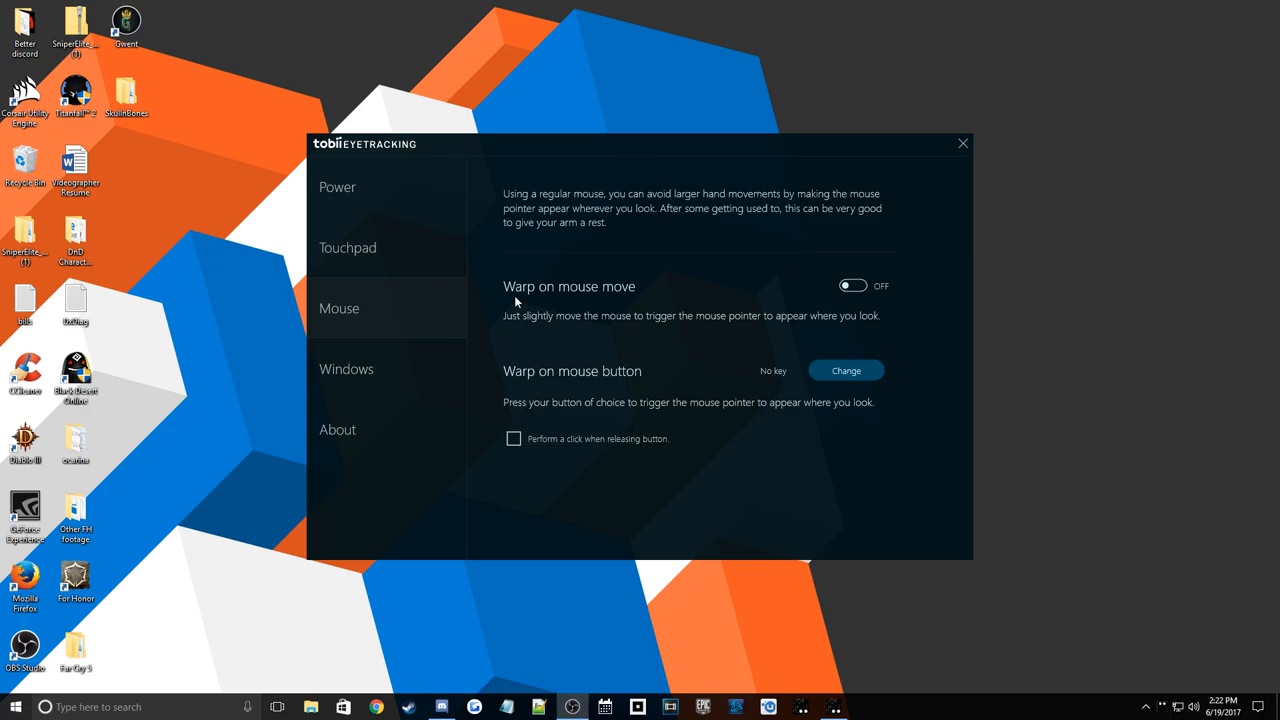
mouse_move(904, 302)
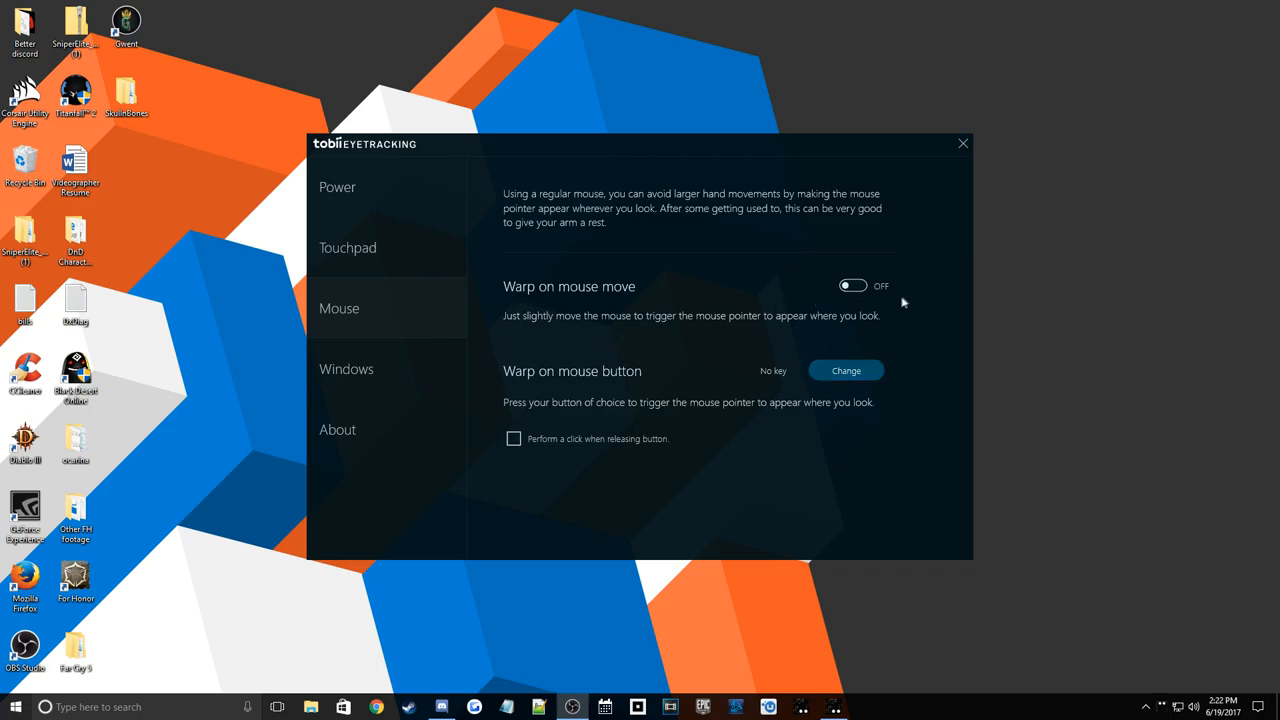
Try the warp-on-mouse-move setting, enabling it and then switching it back off
left_click(852, 284)
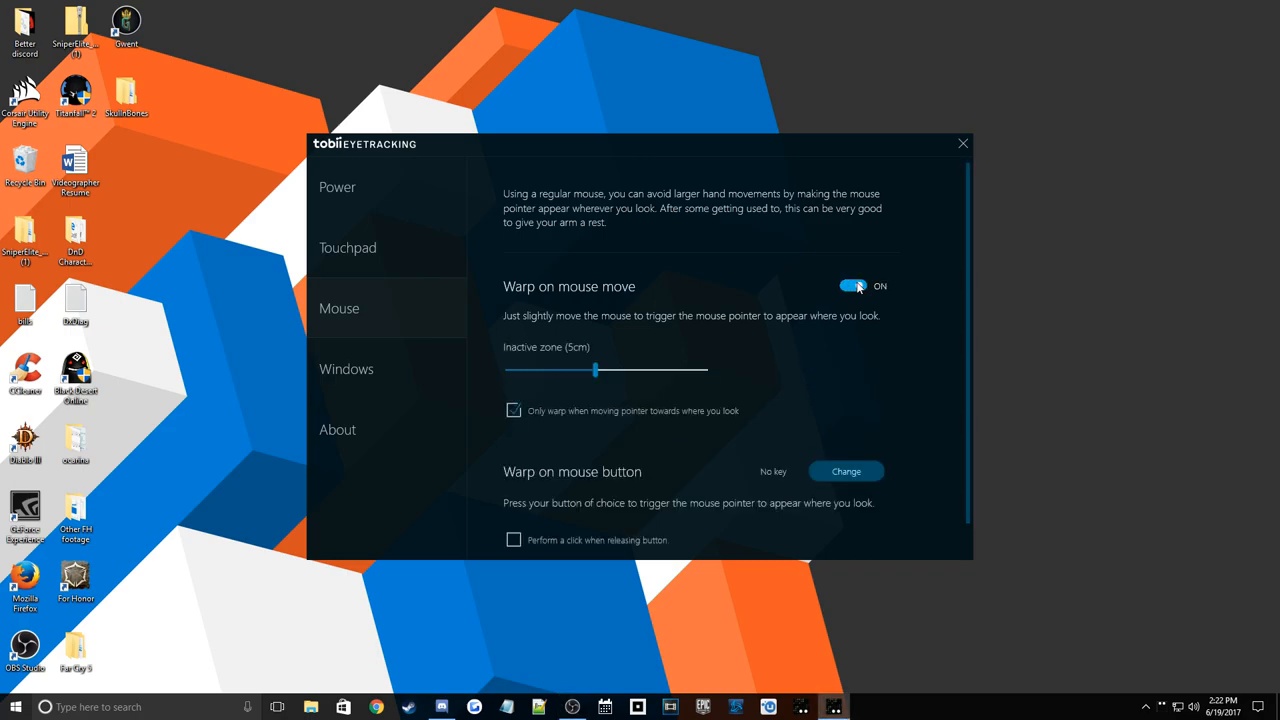
mouse_move(736, 284)
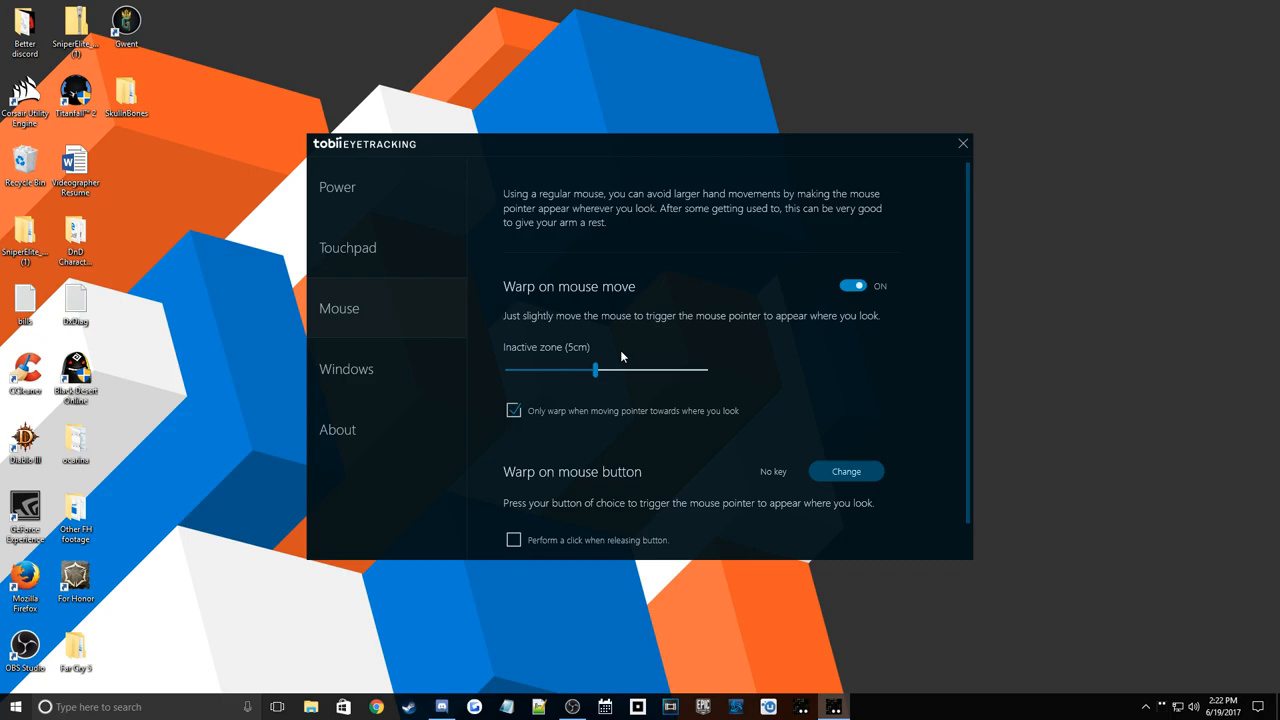
mouse_move(610, 338)
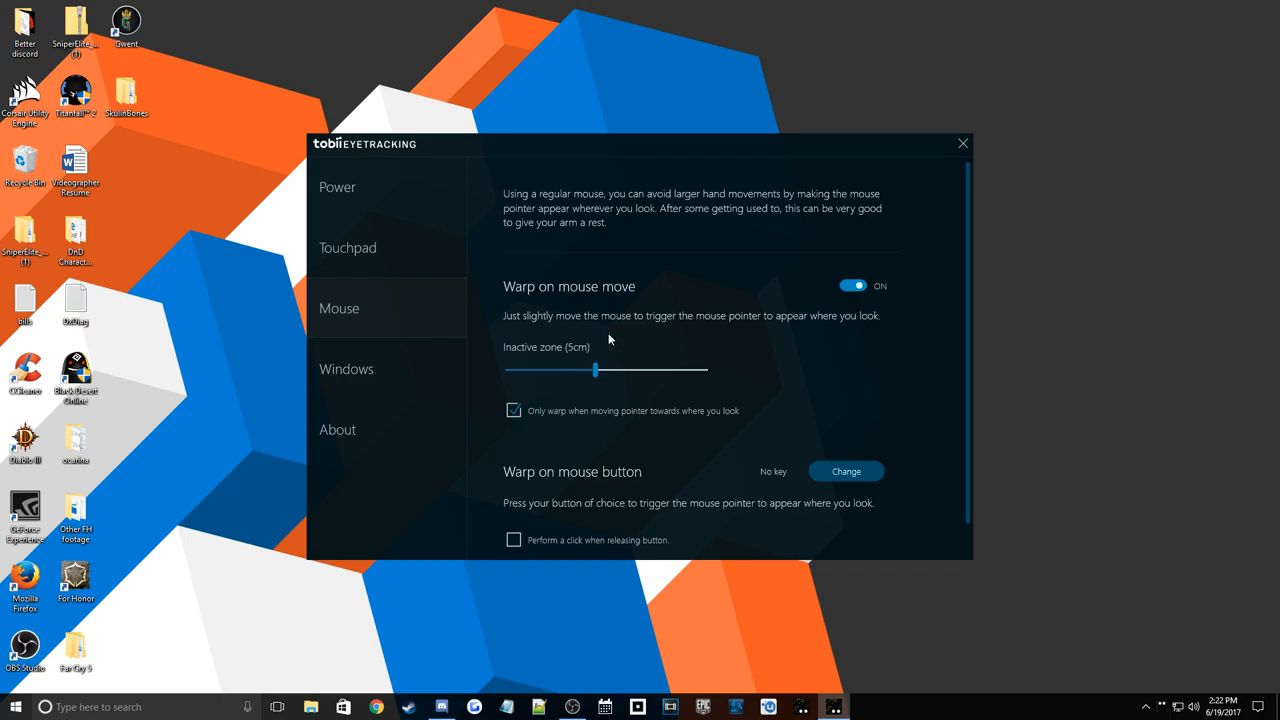
mouse_move(1208, 12)
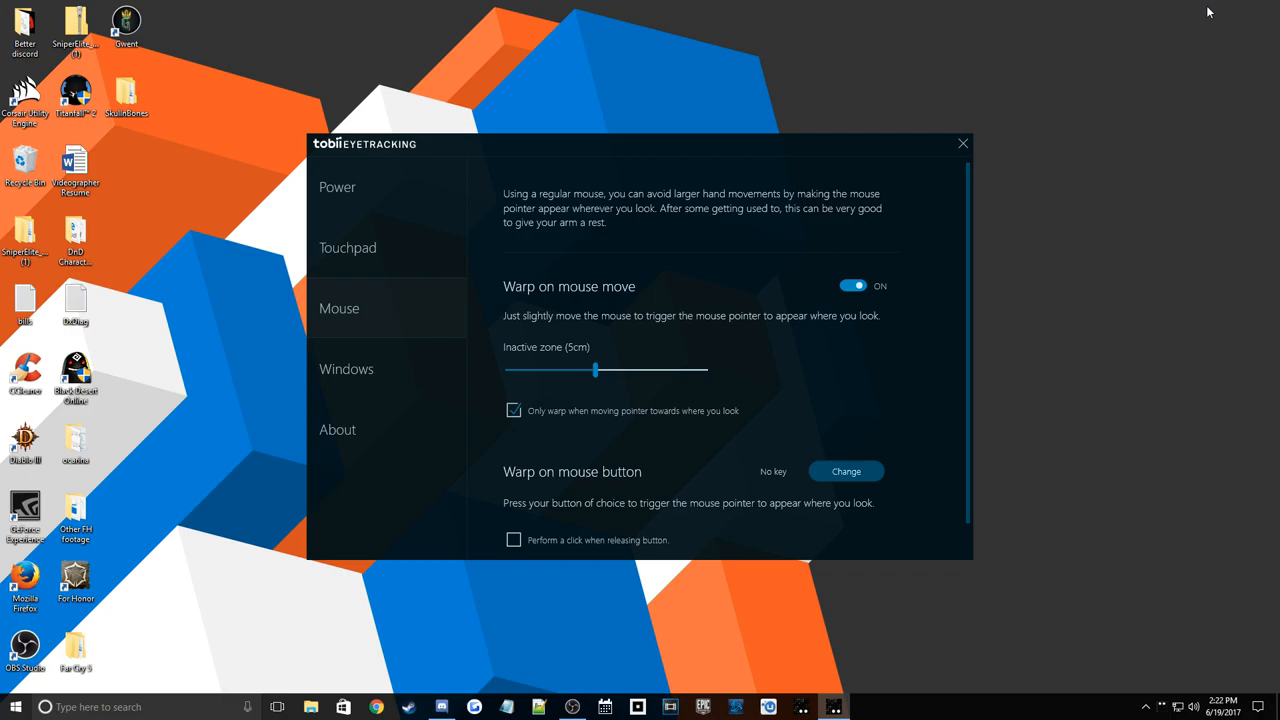
mouse_move(612, 292)
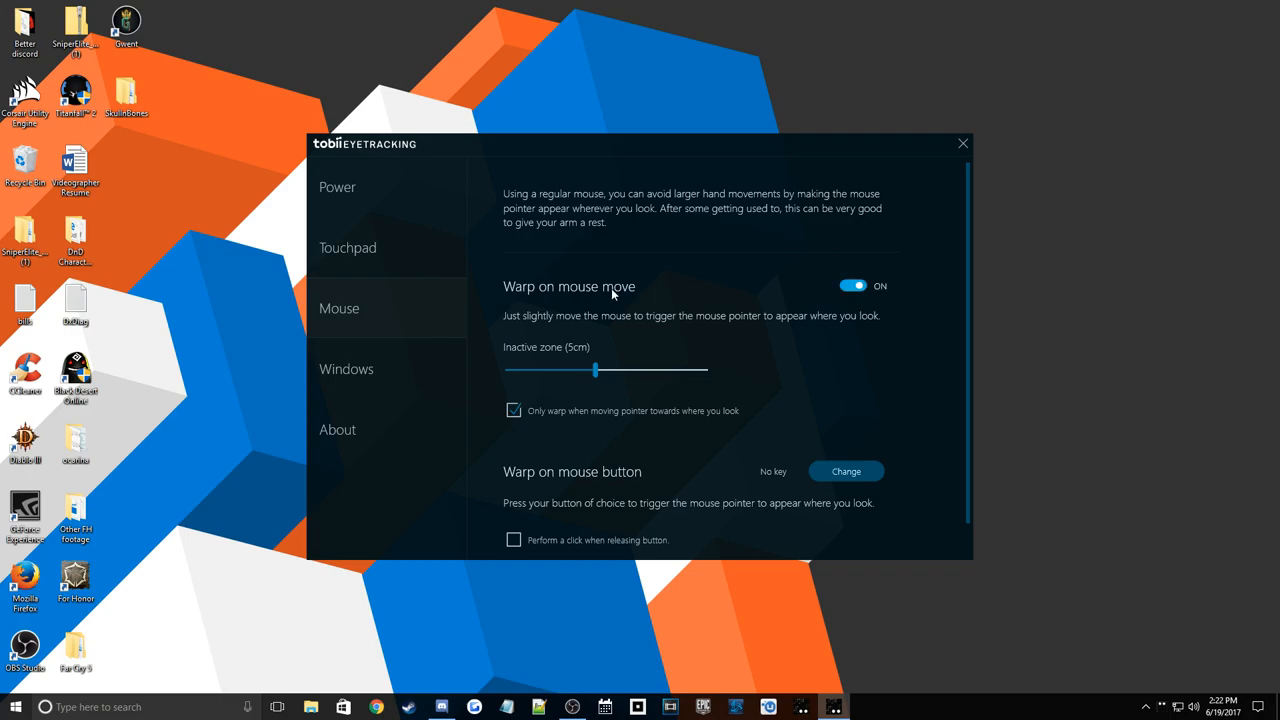
mouse_move(886, 278)
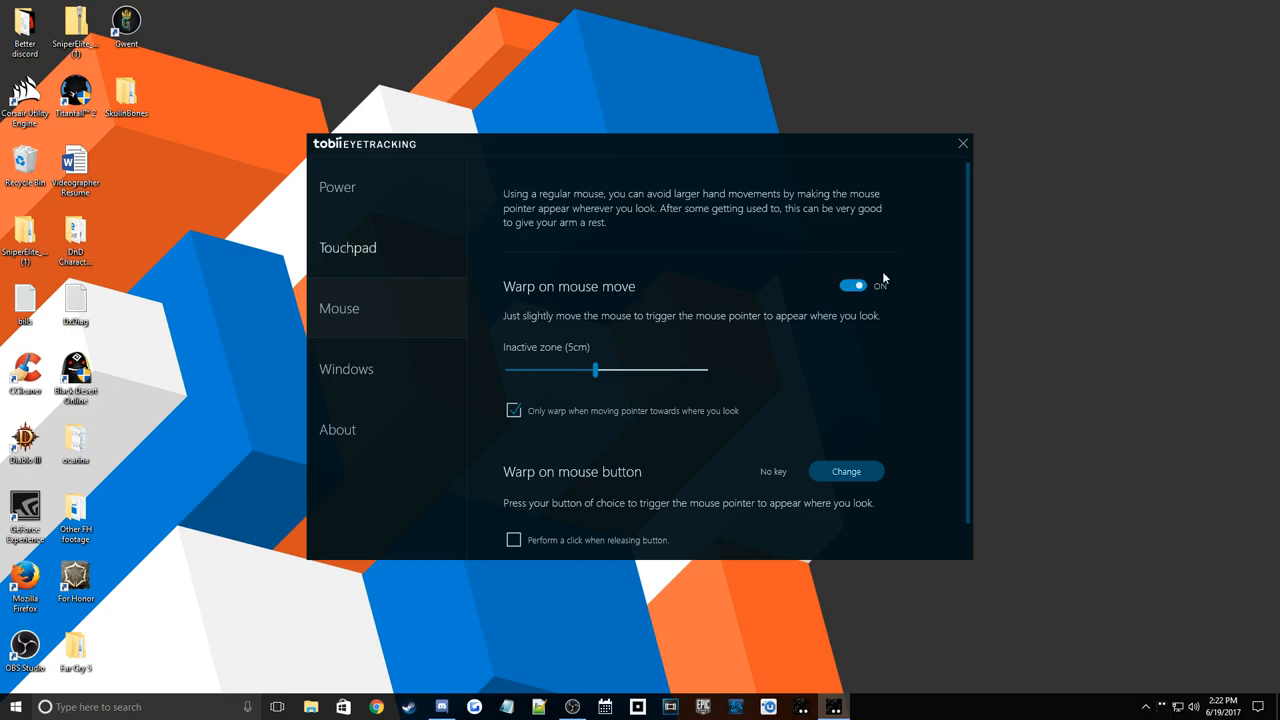
mouse_move(364, 240)
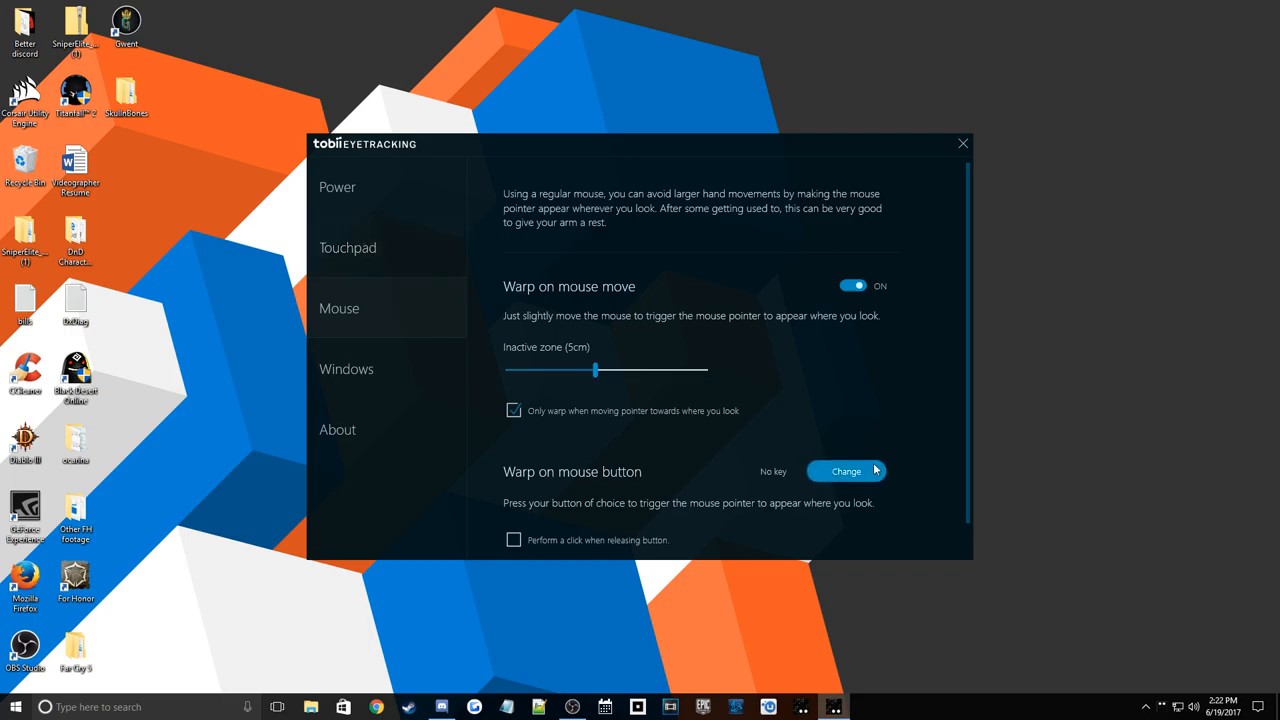
mouse_move(380, 252)
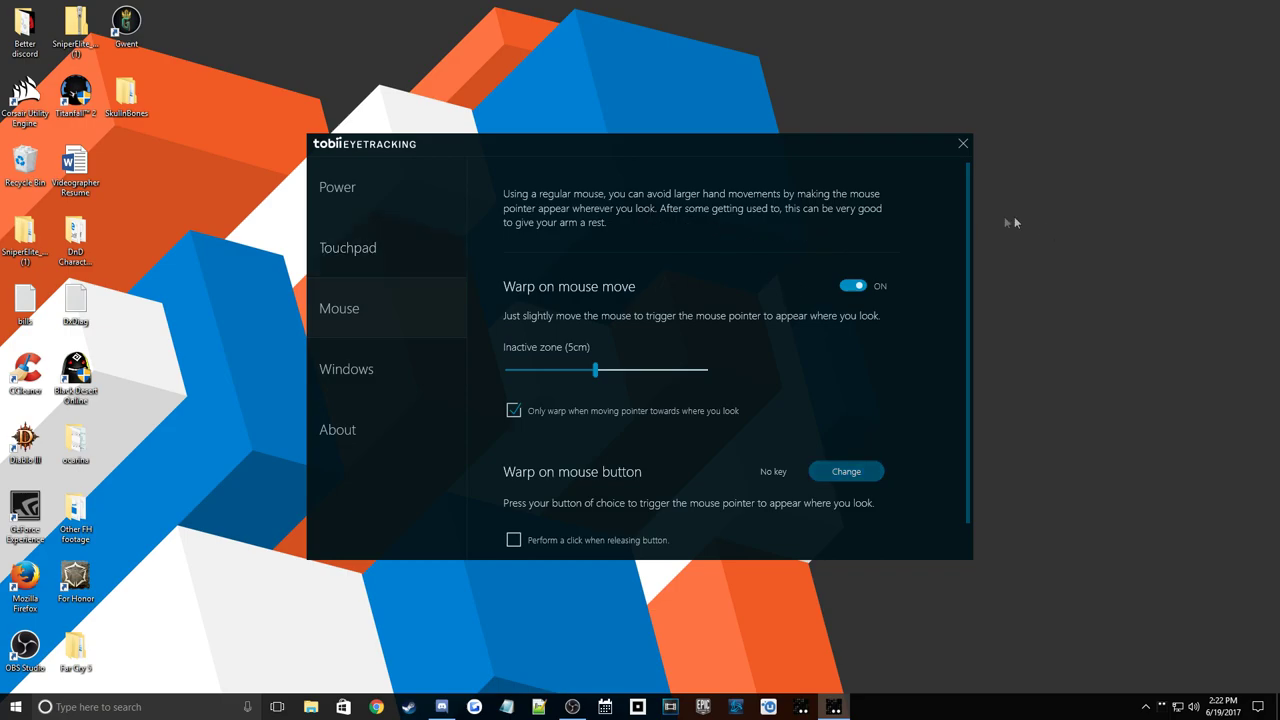
mouse_move(710, 174)
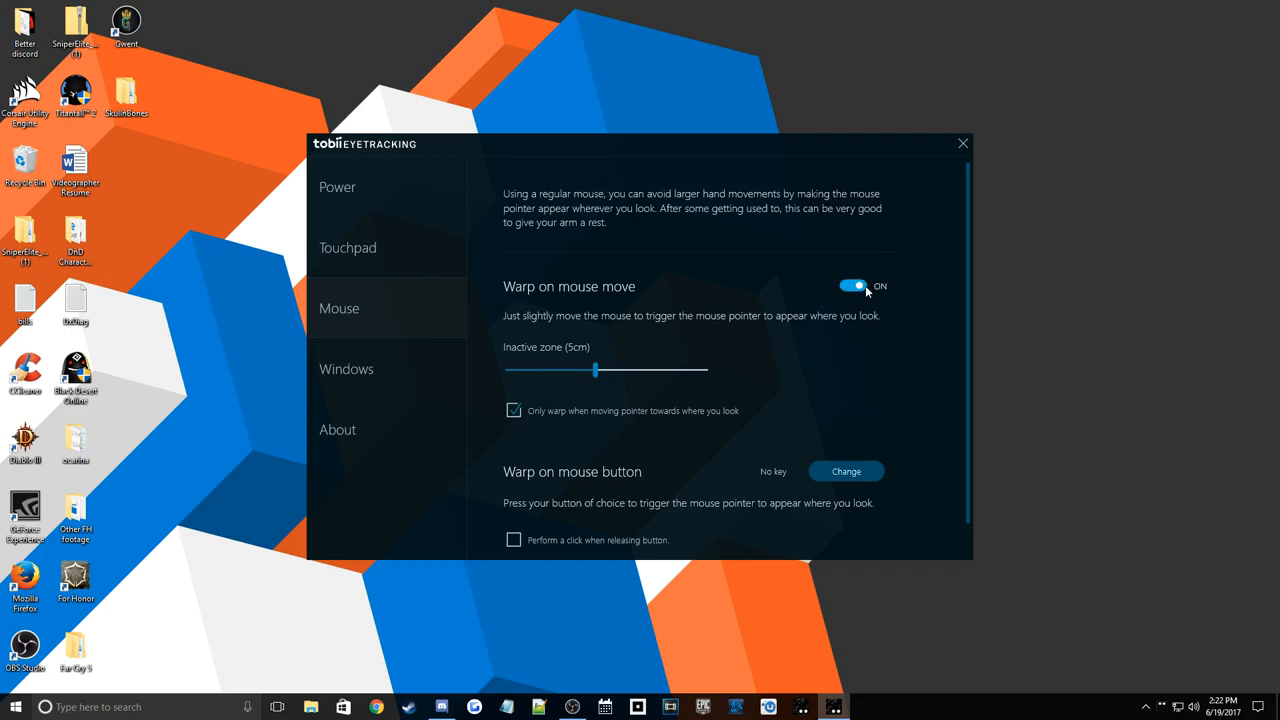
left_click(852, 286)
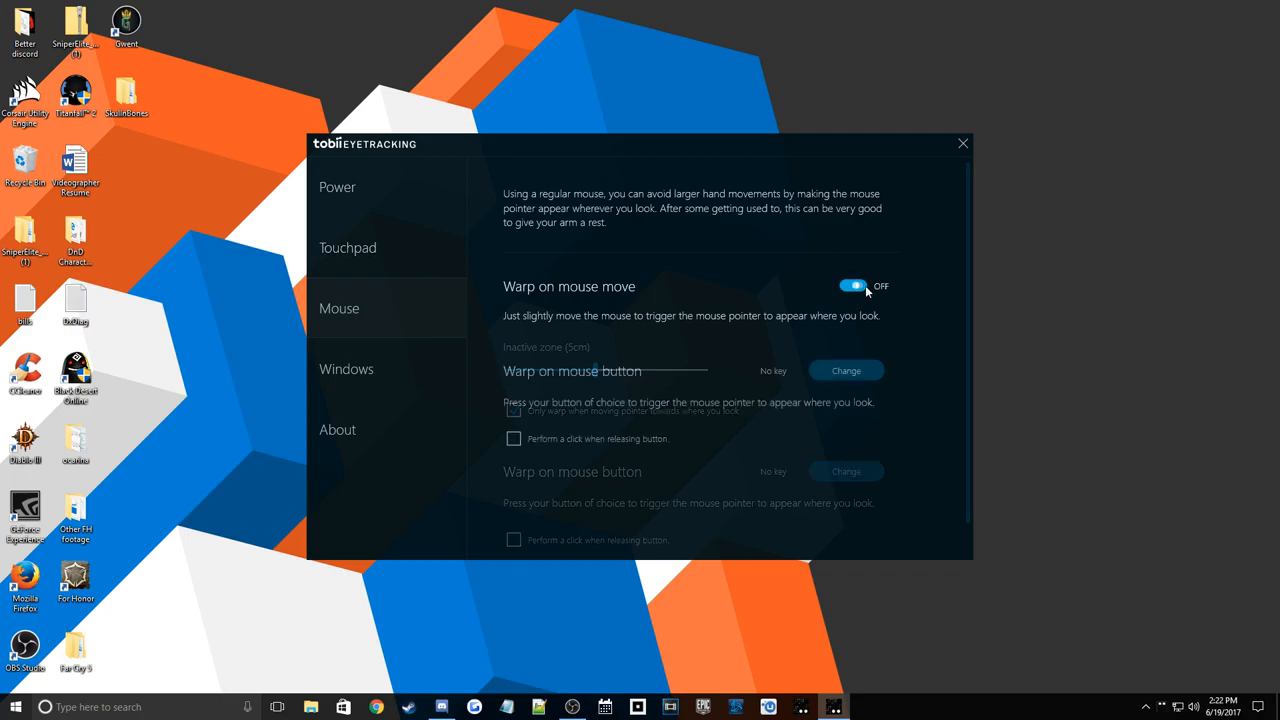
left_click(856, 286)
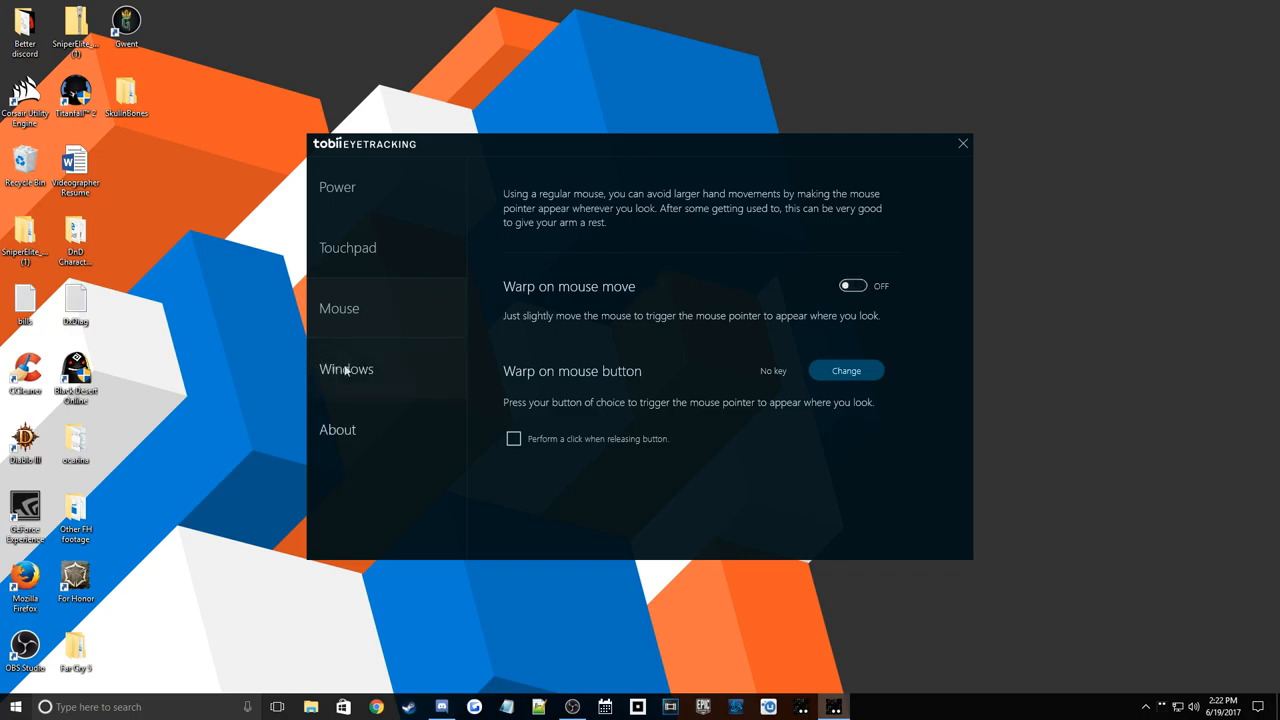
From the tray menu, show Games and Experiences and launch the Tobii Eye Tracking Intro demo
left_click(960, 144)
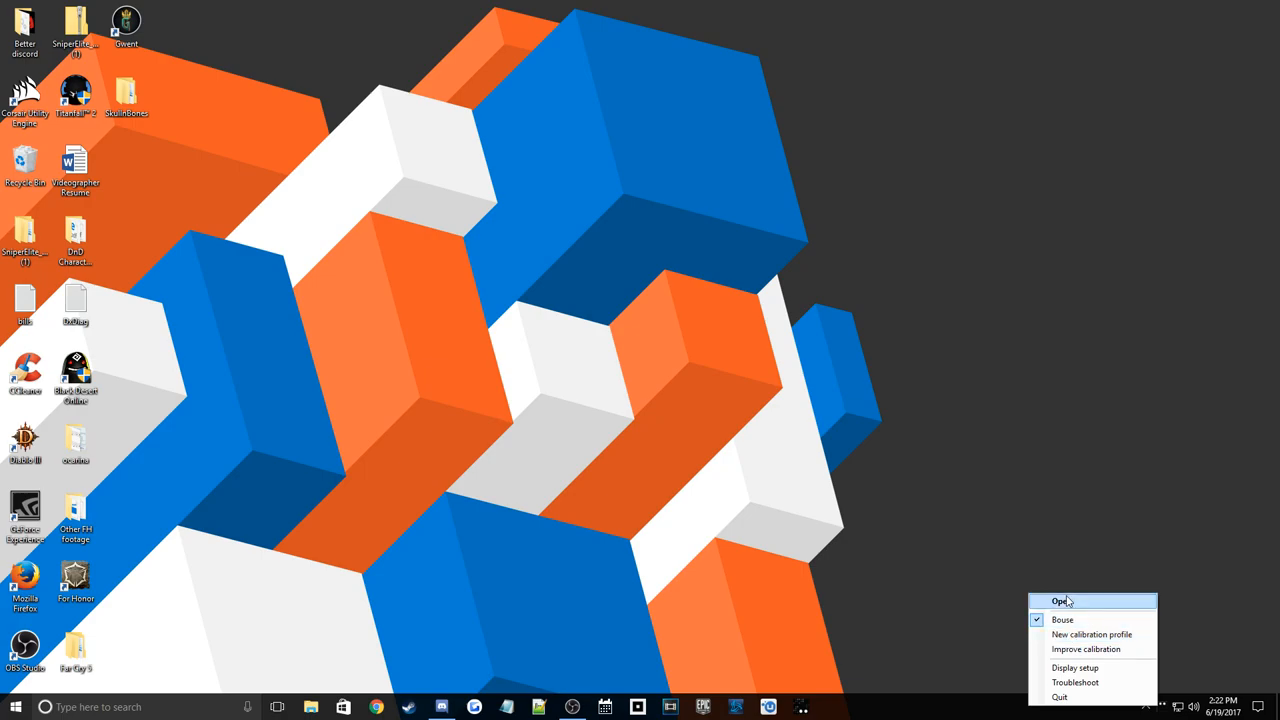
left_click(1064, 600)
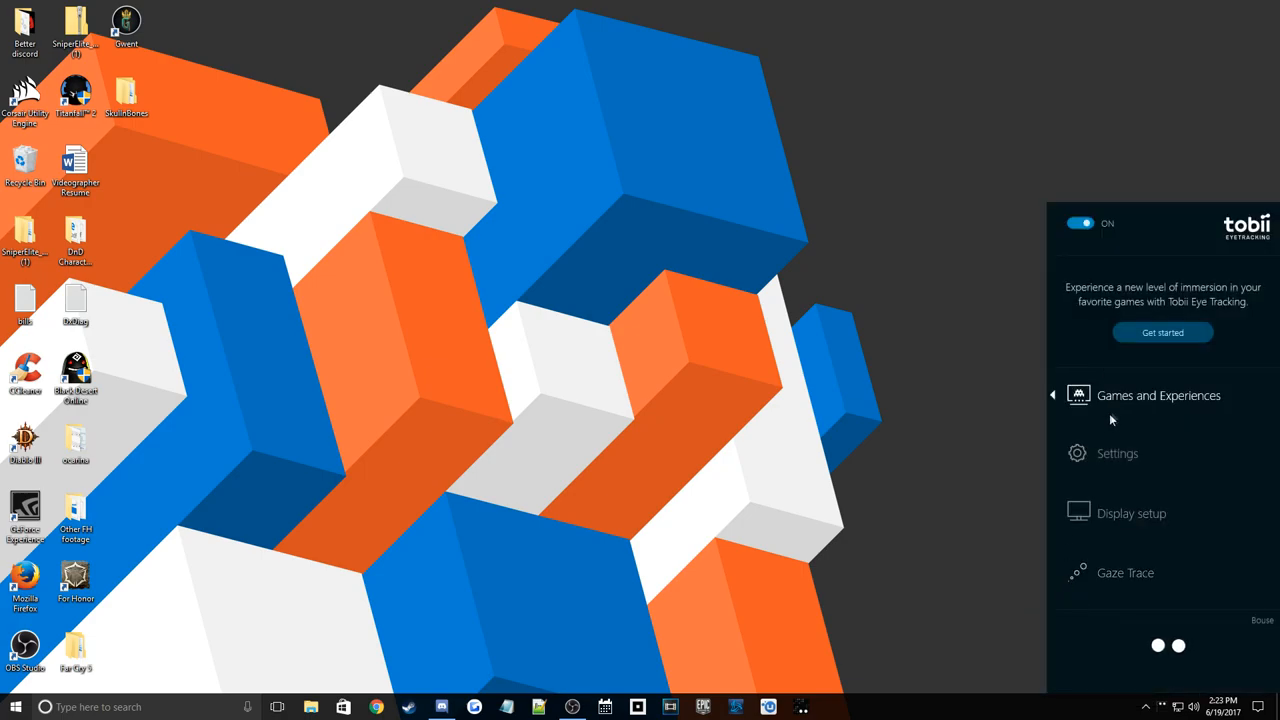
left_click(1158, 396)
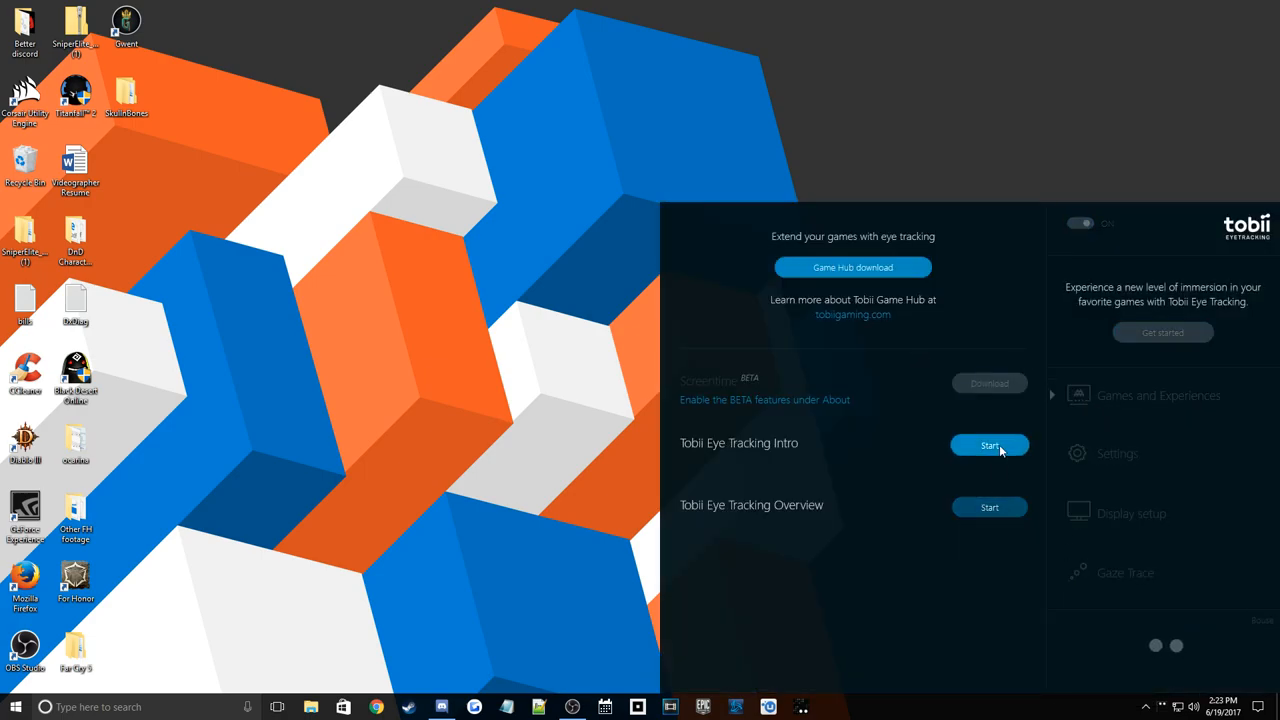
left_click(988, 444)
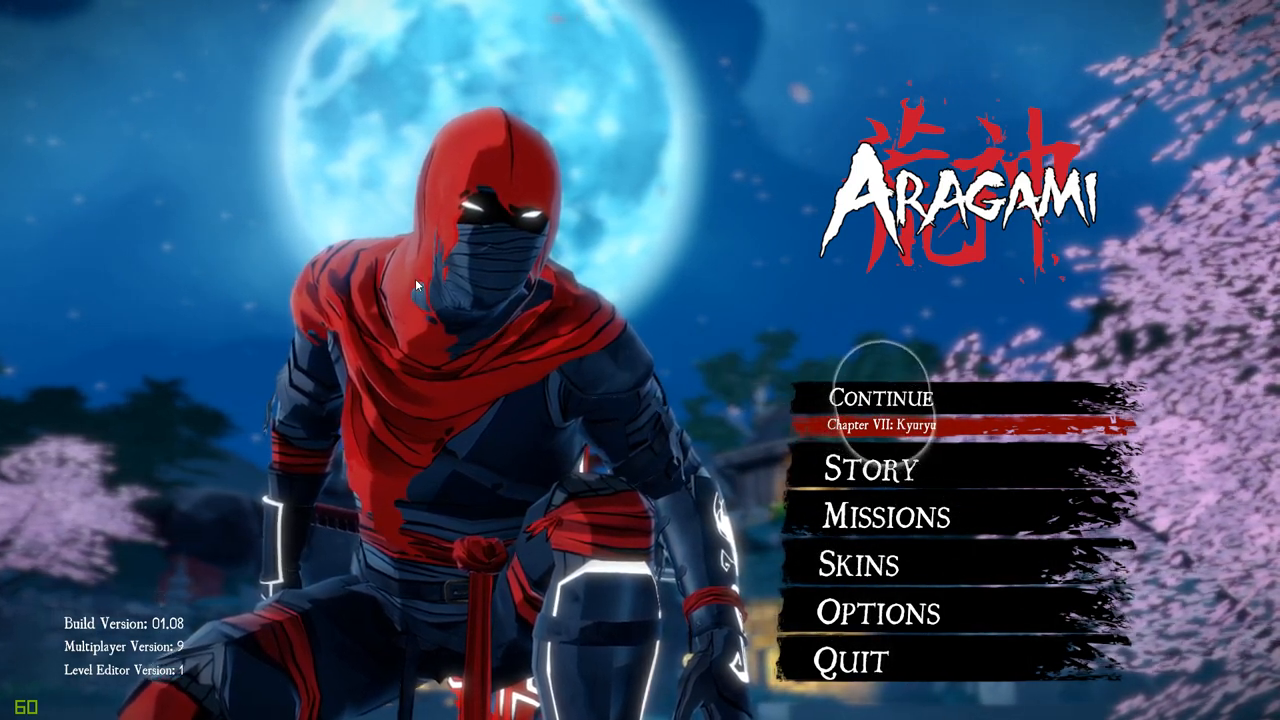
Go to Aragami's Missions menu with load, new and multiplayer choices
left_click(892, 516)
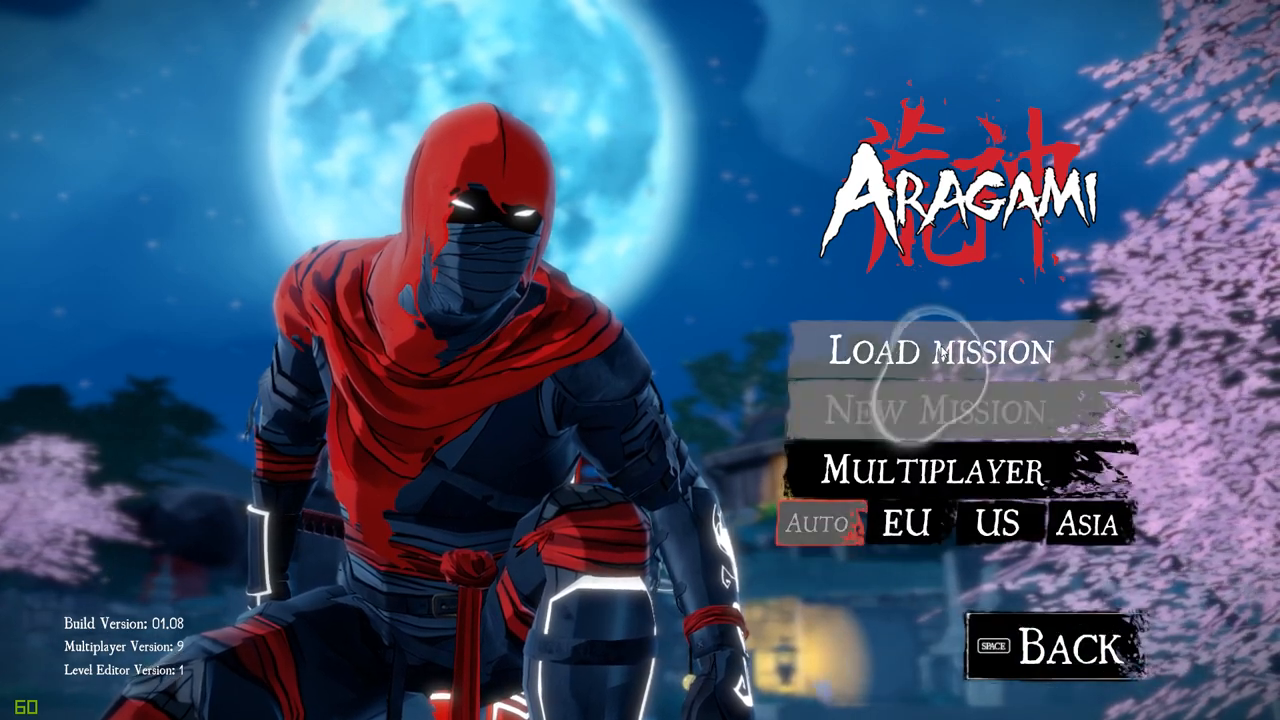
Load the saved mission and reach the in-game General options
left_click(940, 352)
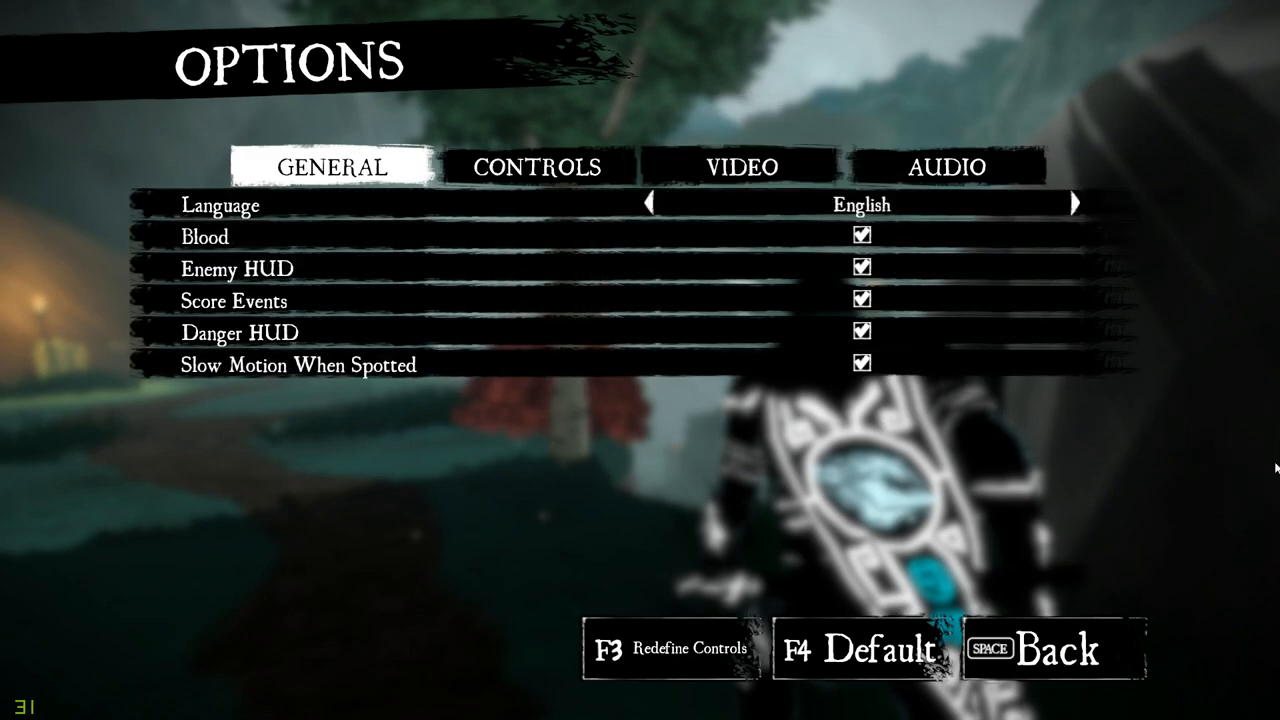
mouse_move(1228, 466)
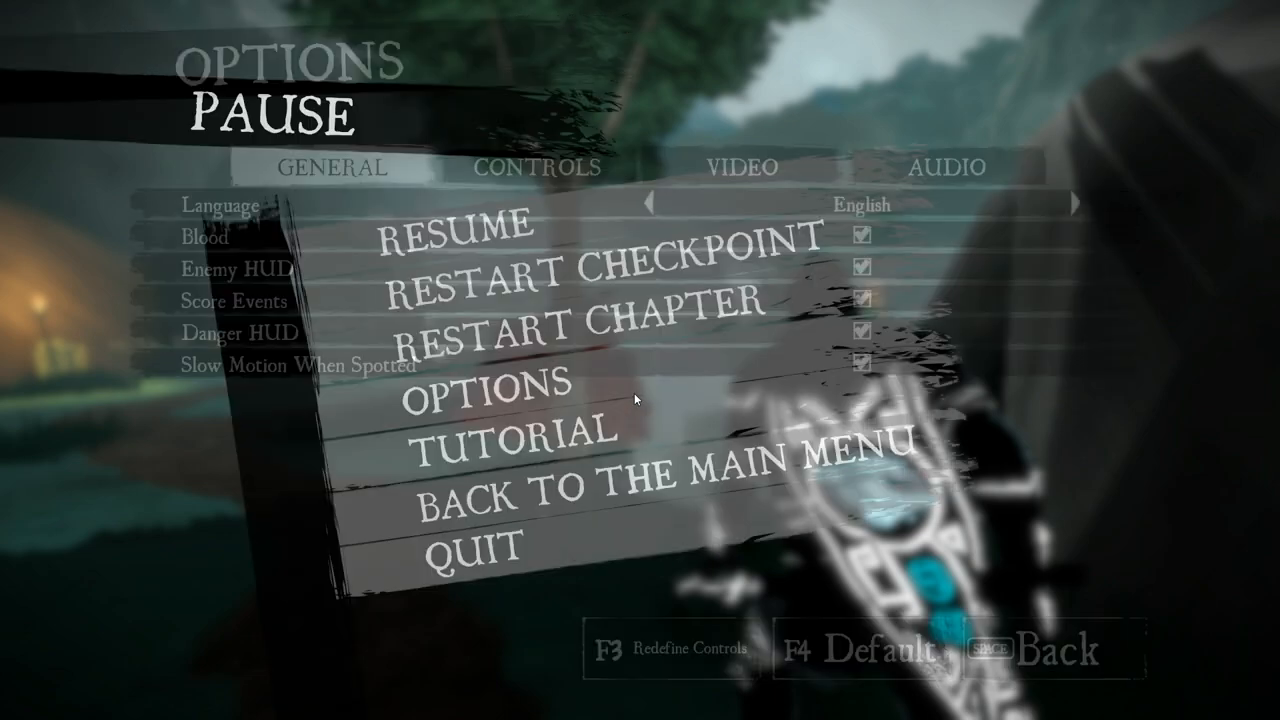
Resume the mission from the pause menu
left_click(440, 230)
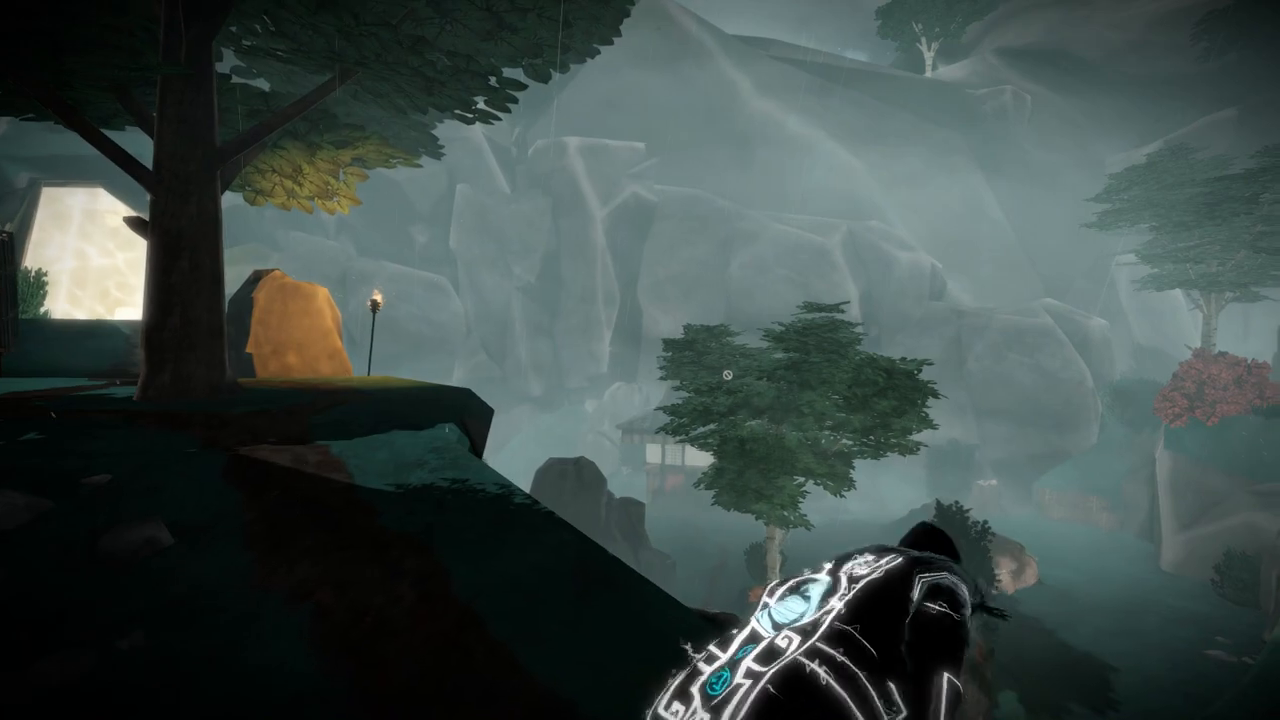
Move the ninja along the misty cliffside using gaze tracking
scroll("right", 3)
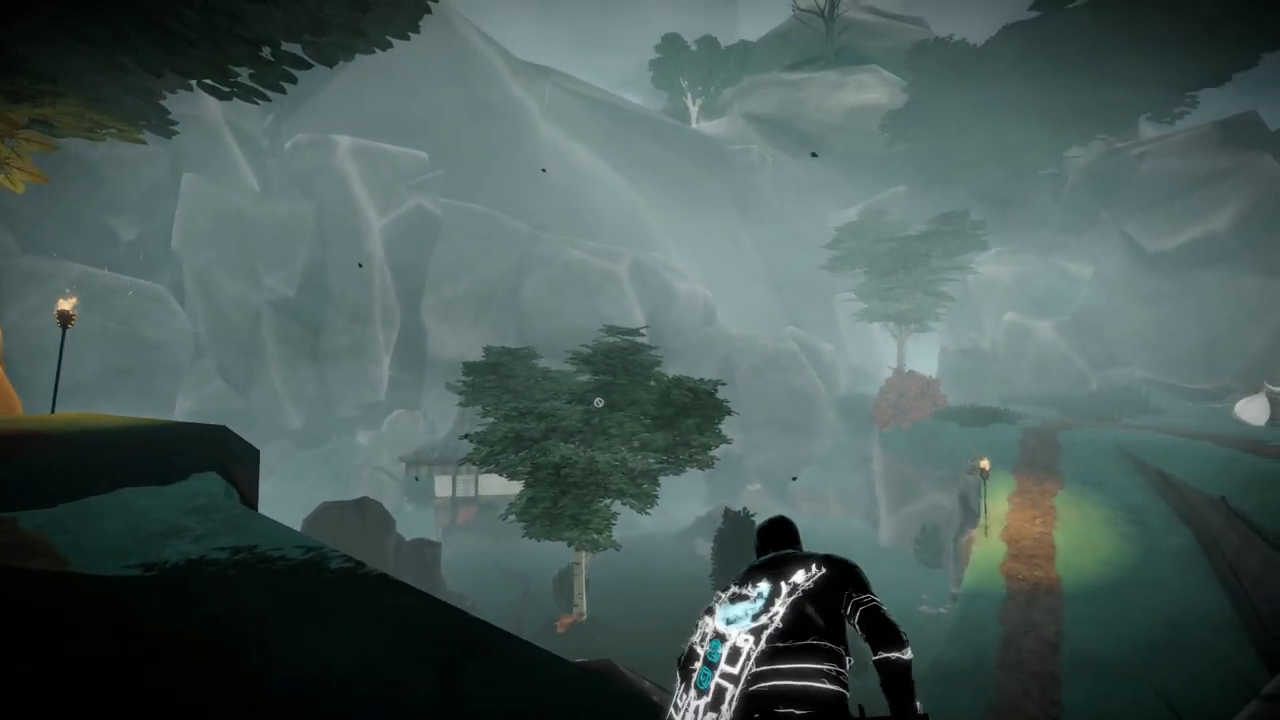